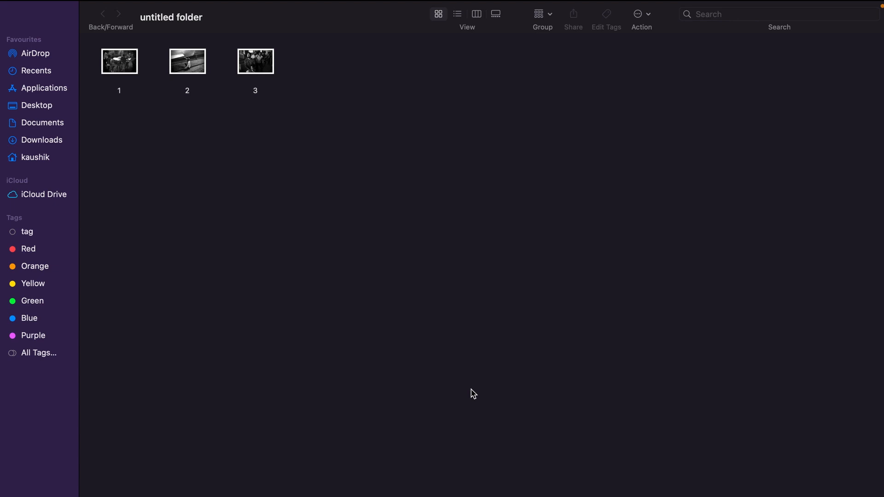
mouse_move(464, 367)
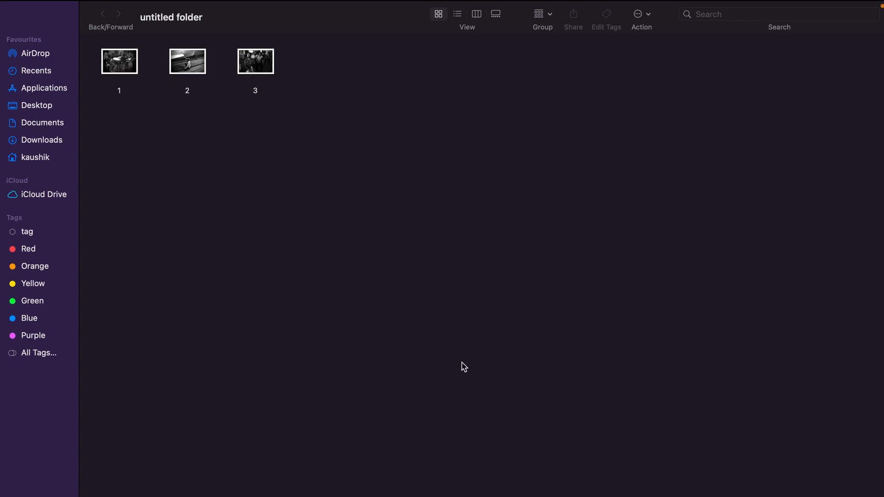
mouse_move(303, 72)
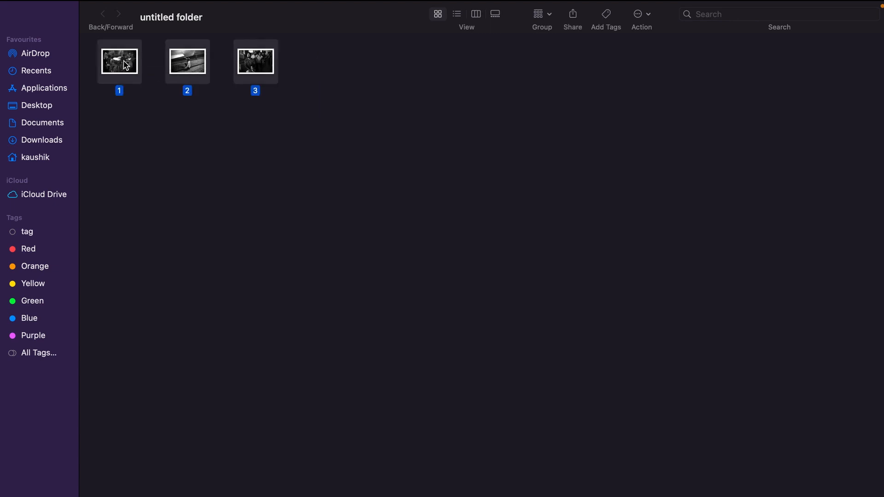
Step: Open the three selected Finder photos together in Preview via Open With
left_click(349, 101)
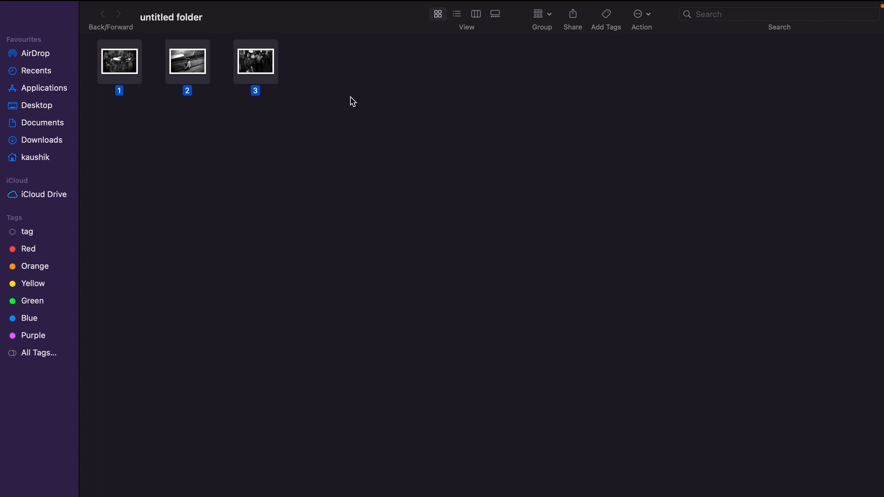
mouse_move(166, 85)
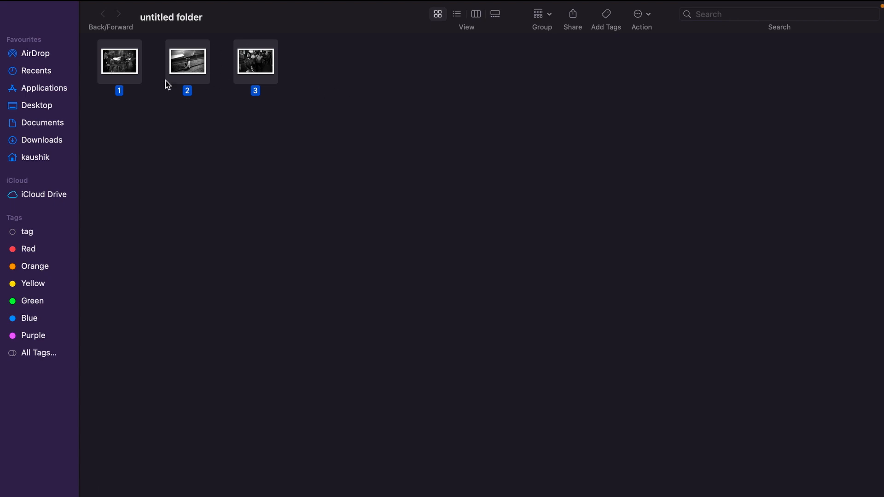
left_click(73, 8)
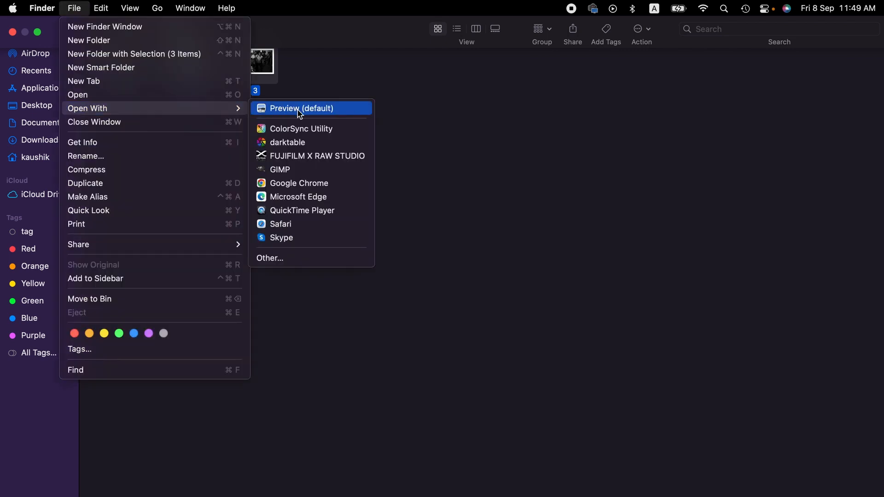
left_click(301, 108)
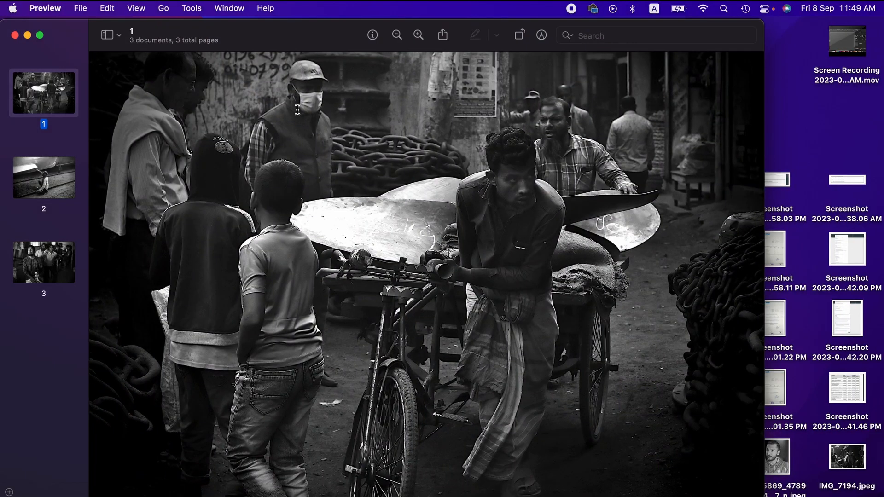
mouse_move(88, 150)
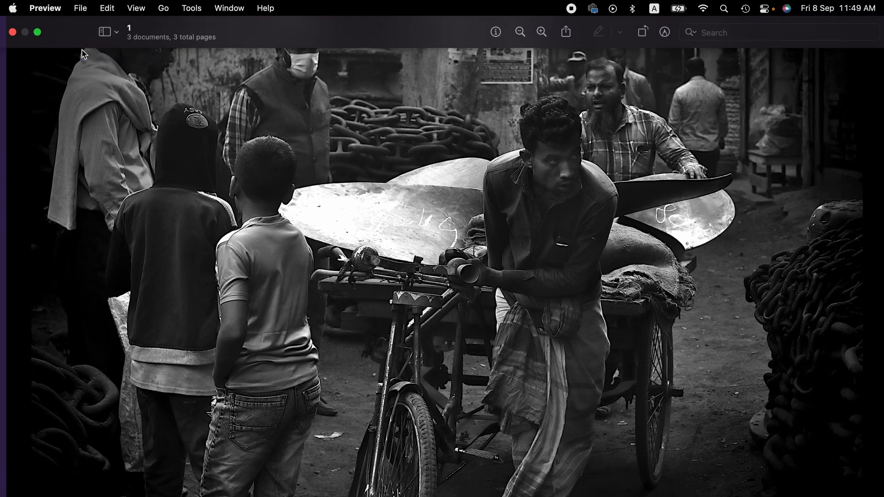
Step: Show the thumbnail sidebar listing all three photos as pages in full-screen Preview
left_click(105, 32)
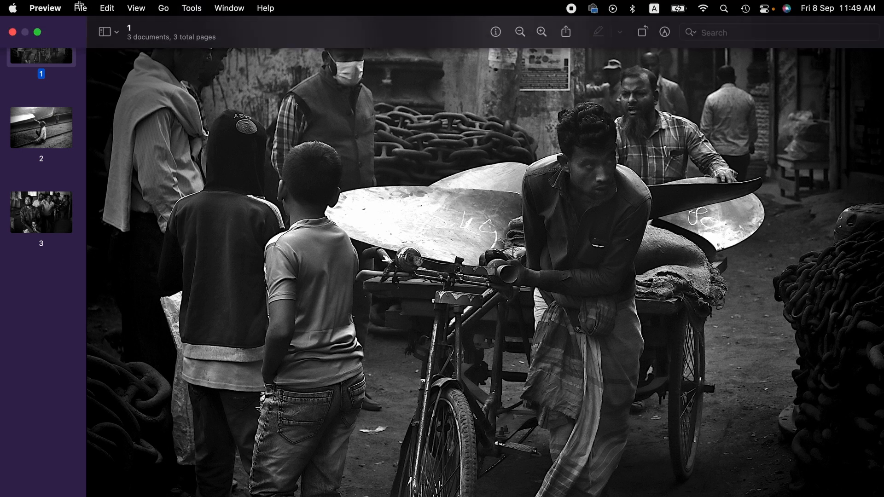
left_click(81, 8)
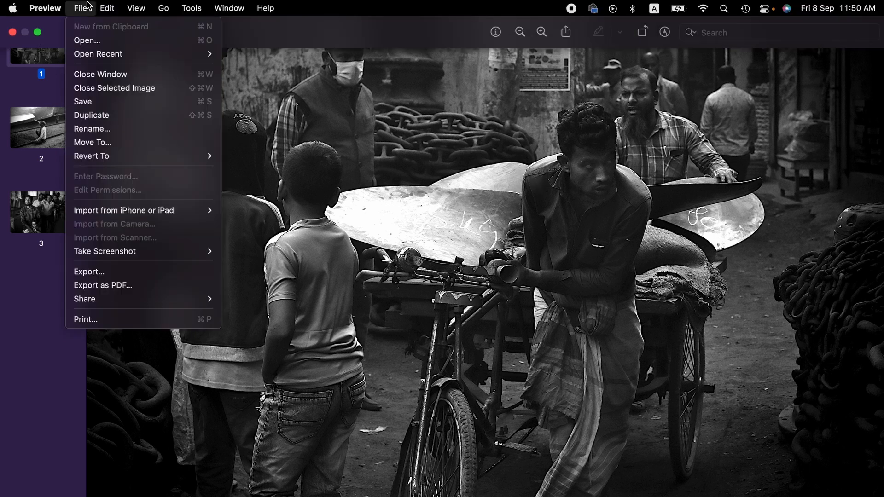
mouse_move(143, 271)
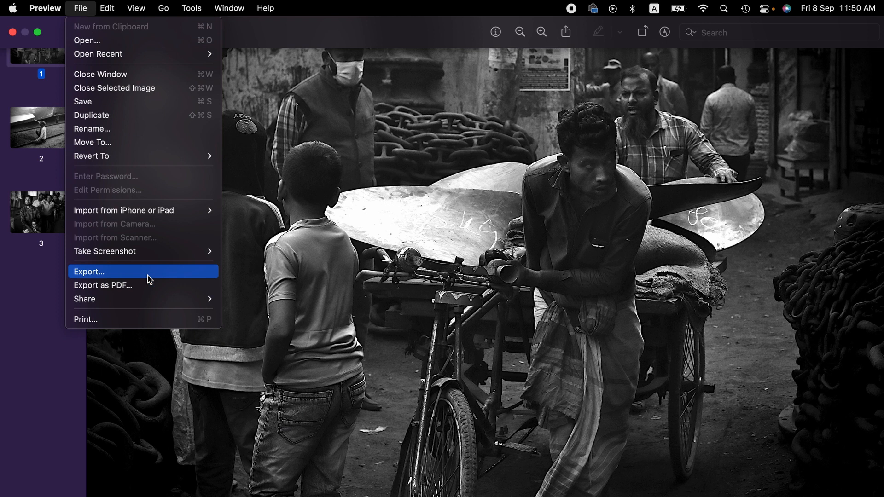
Step: Open the single-photo Export dialog, check its Format list, then dismiss it
left_click(88, 271)
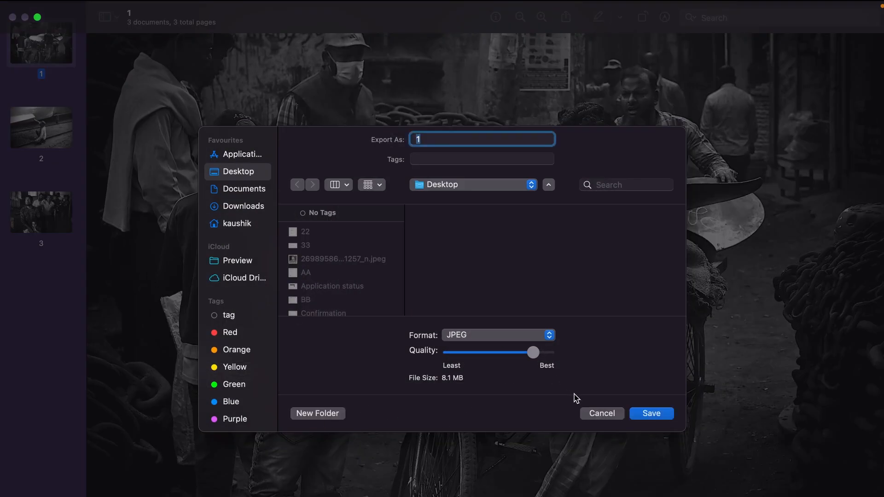
left_click(497, 334)
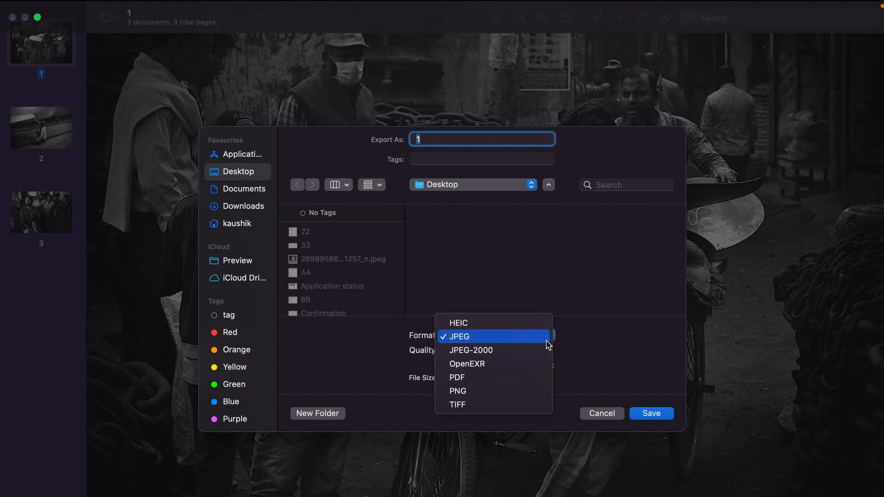
left_click(458, 337)
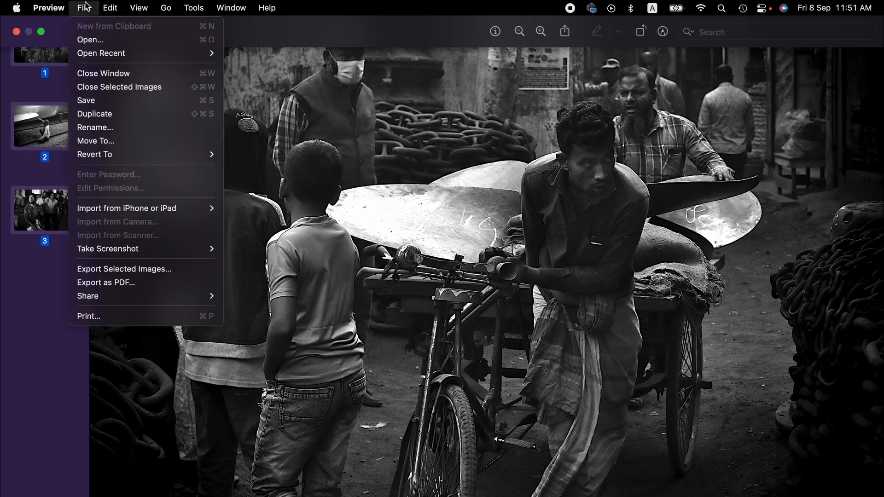
mouse_move(129, 291)
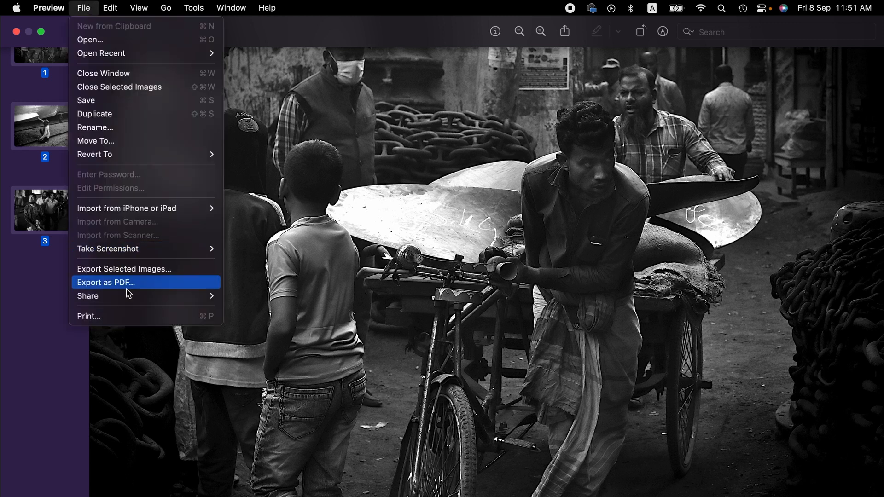
Step: Export the three pages as a PDF, choosing Save as PDF from the PDF options
left_click(88, 315)
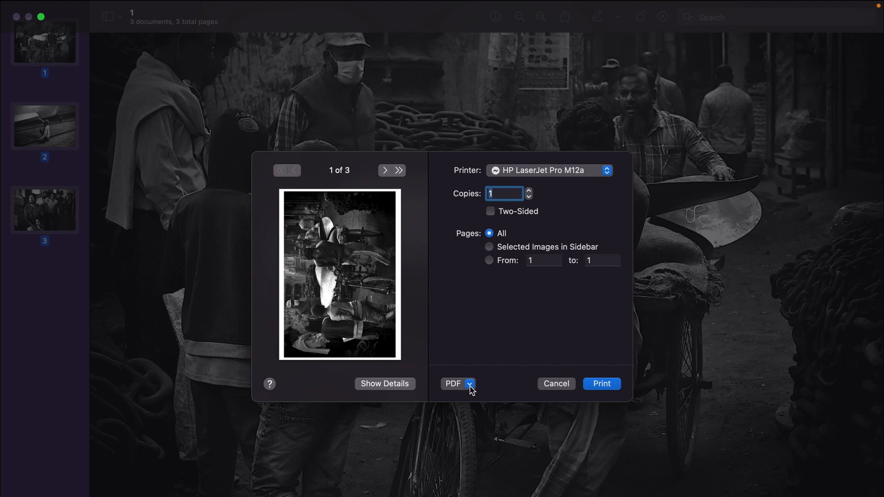
left_click(458, 384)
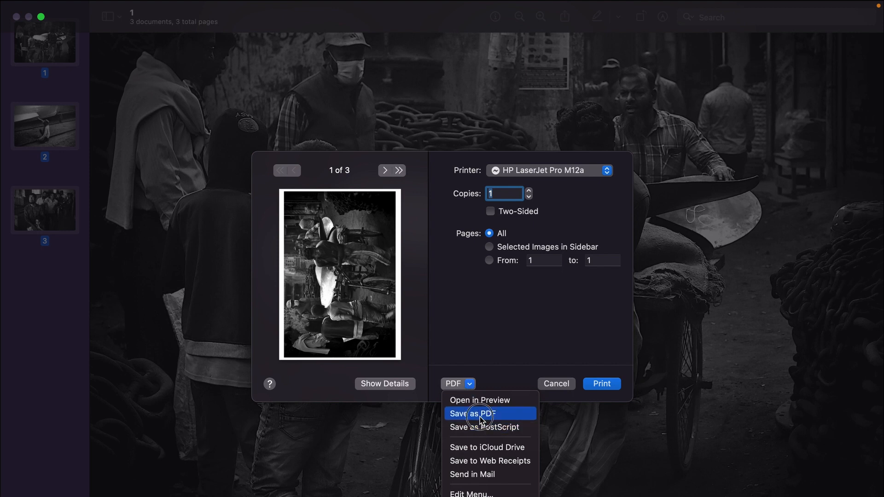
left_click(479, 413)
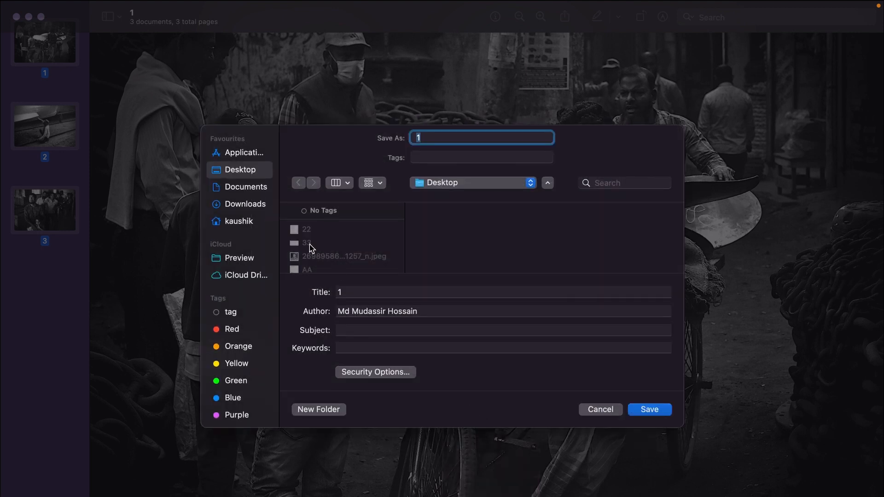
mouse_move(249, 190)
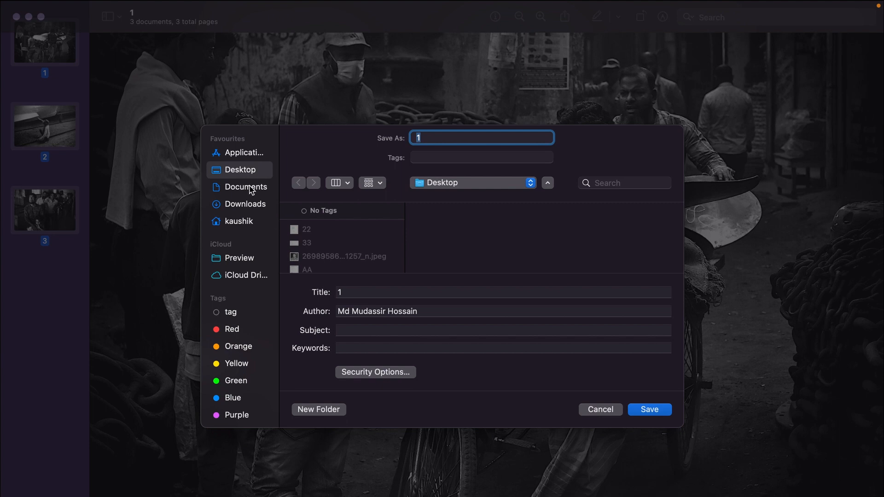
Step: Save the three-page PDF as '1' in the untitled folder on the Desktop
scroll("down", 3)
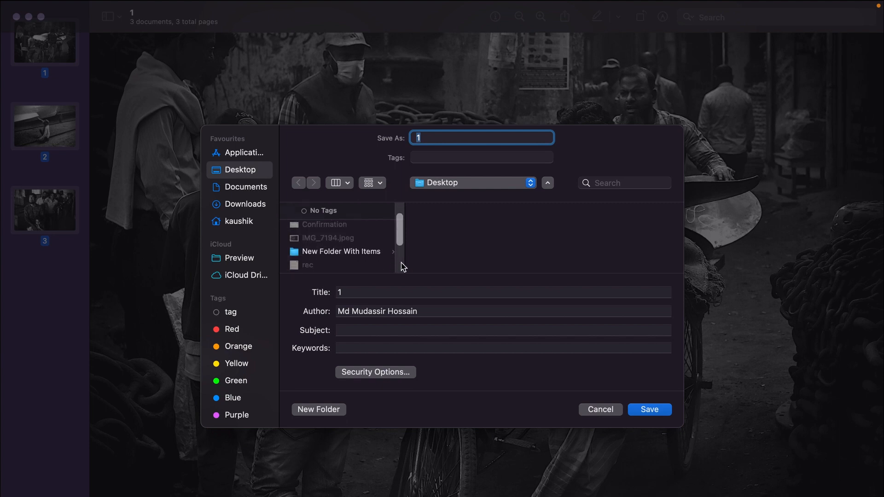
scroll("down", 3)
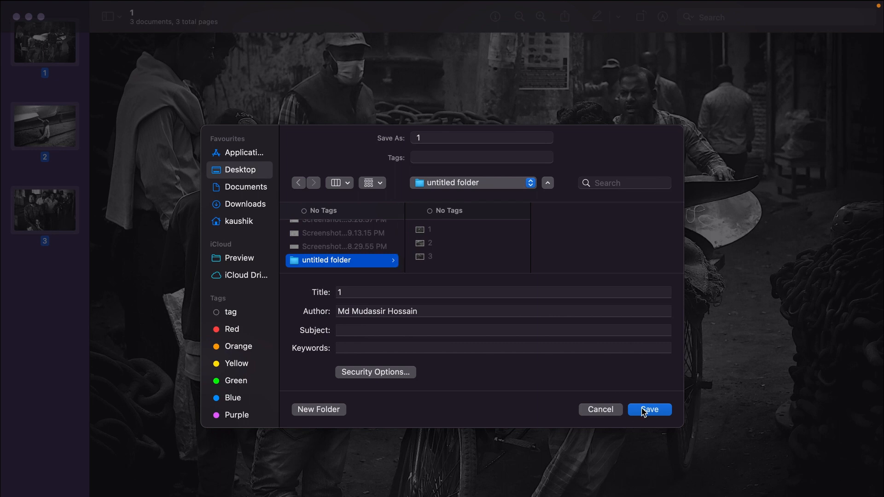
left_click(649, 409)
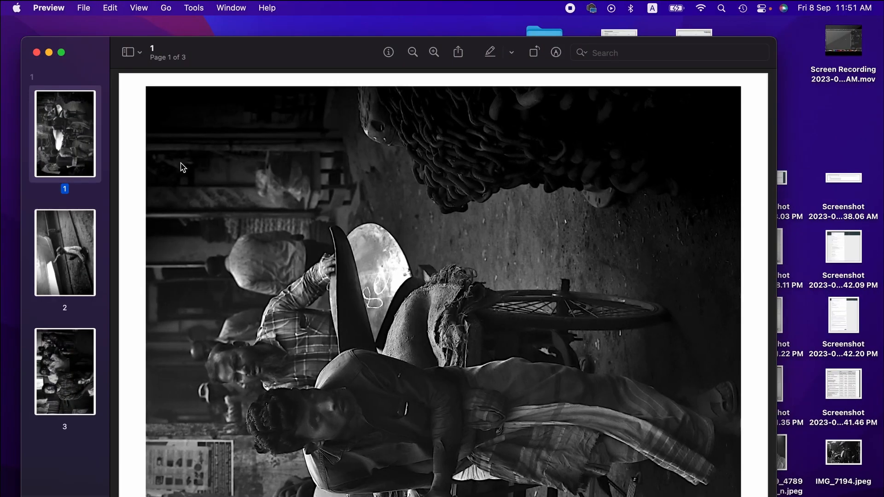
scroll("down", 3)
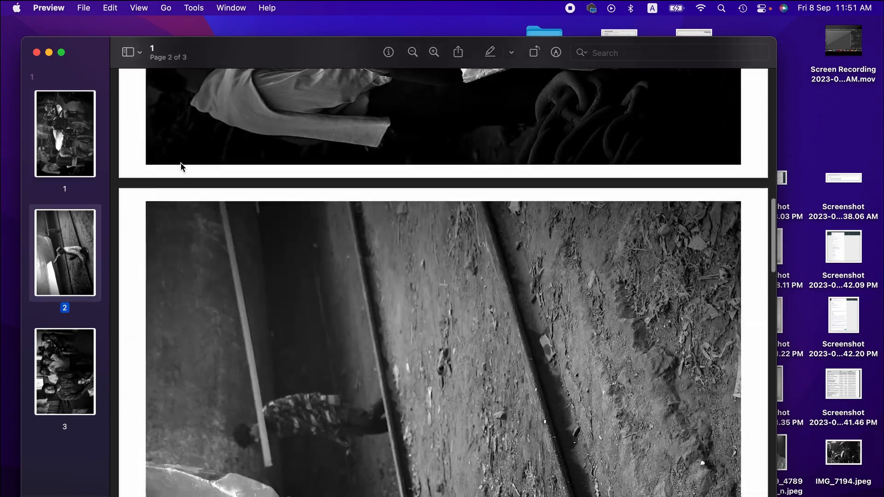
scroll("down", 3)
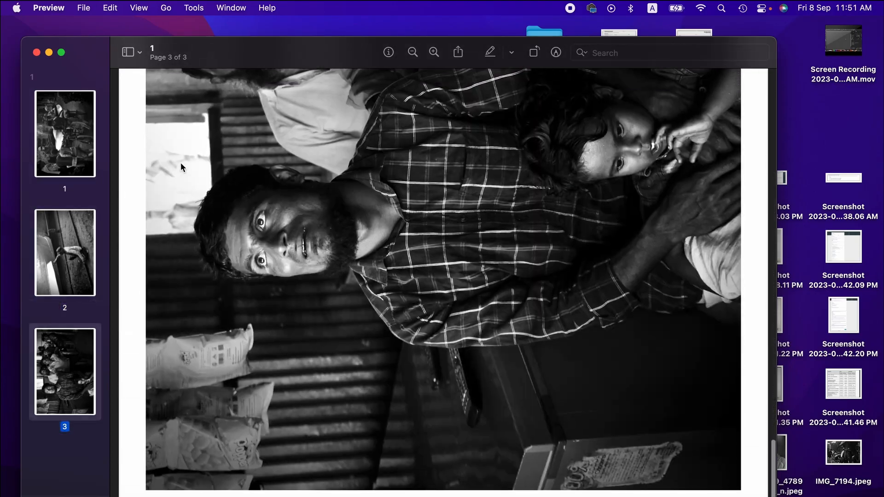